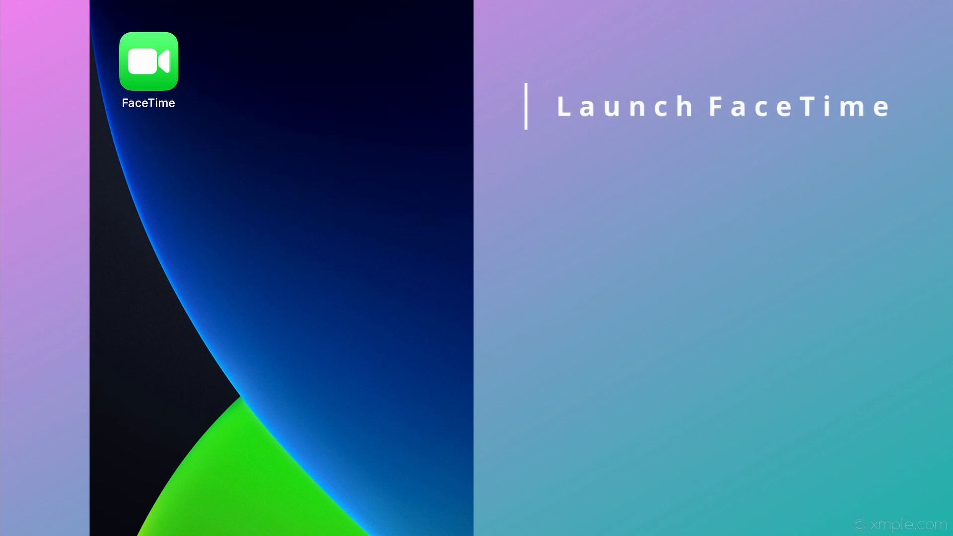
Launch FaceTime from the Home Screen to its main create-link and new-call page
{"action": "left_click", "coordinate": [148, 60]}
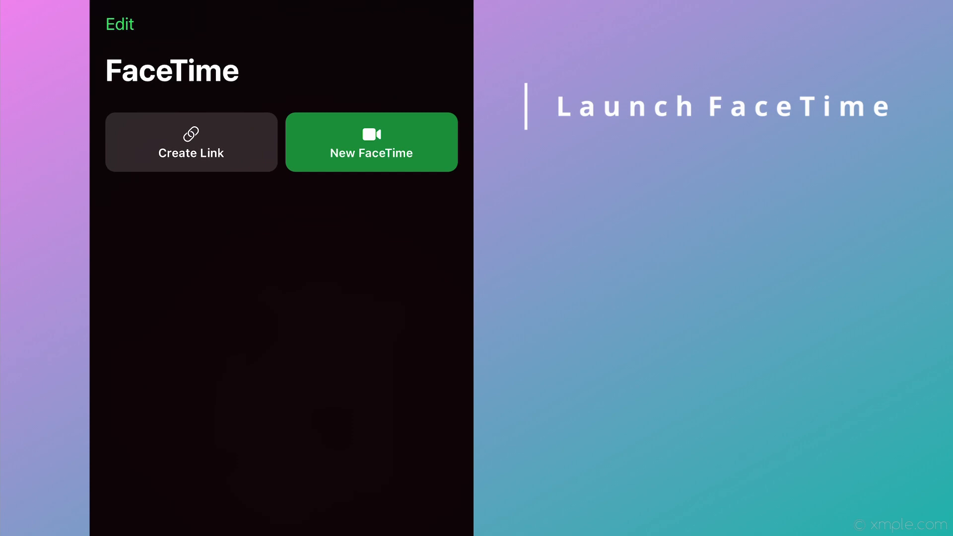
{"action": "left_click", "coordinate": [191, 142]}
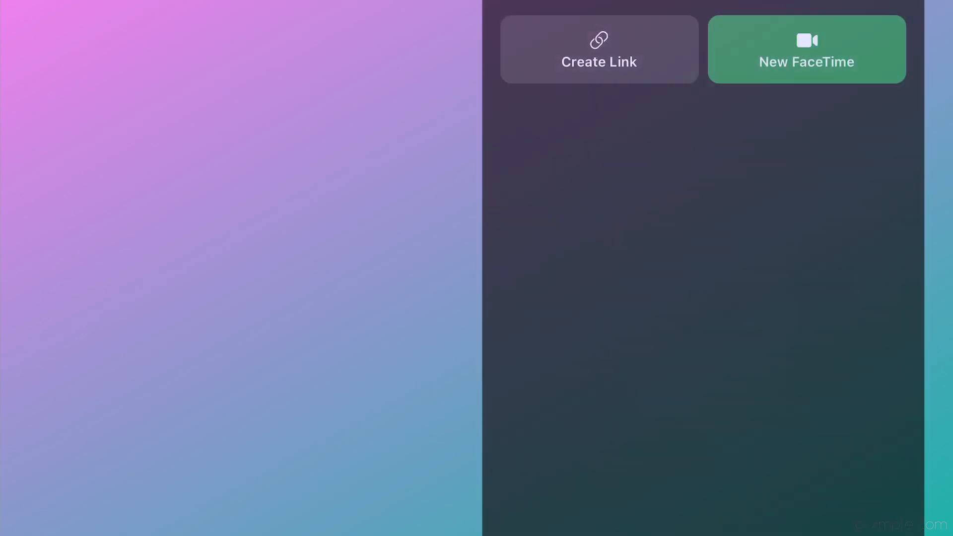
Create a new FaceTime link and name it 'Chat name'
{"action": "left_click", "coordinate": [598, 49]}
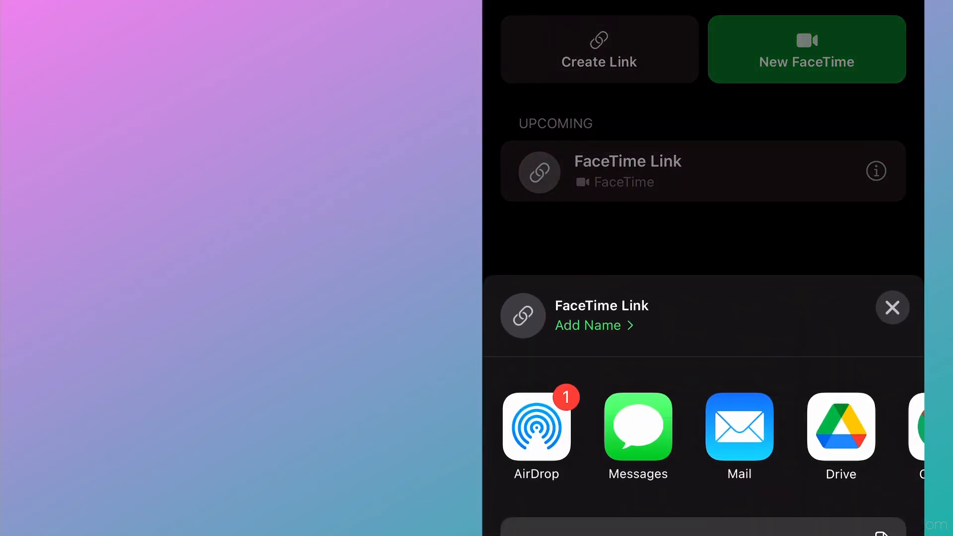
{"action": "left_click", "coordinate": [590, 326]}
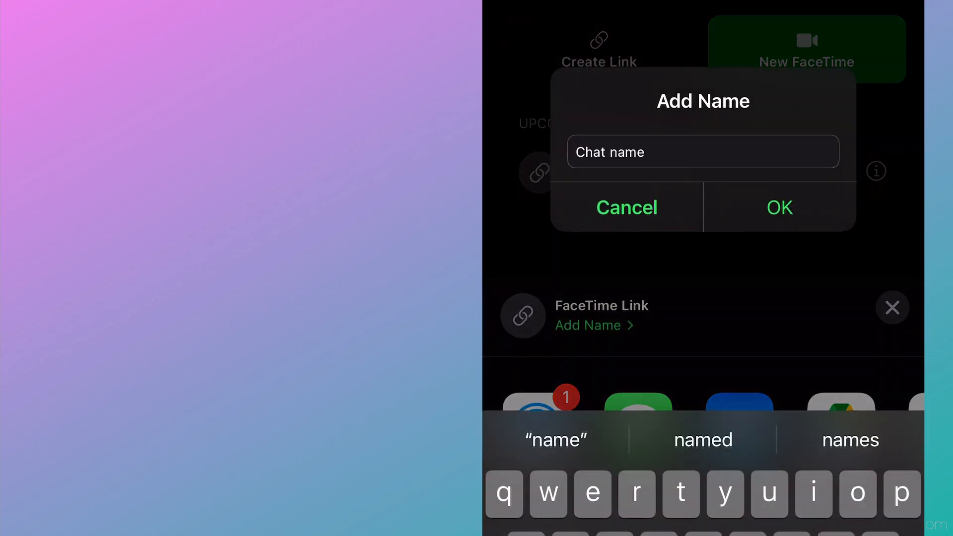
{"action": "left_click", "coordinate": [779, 208]}
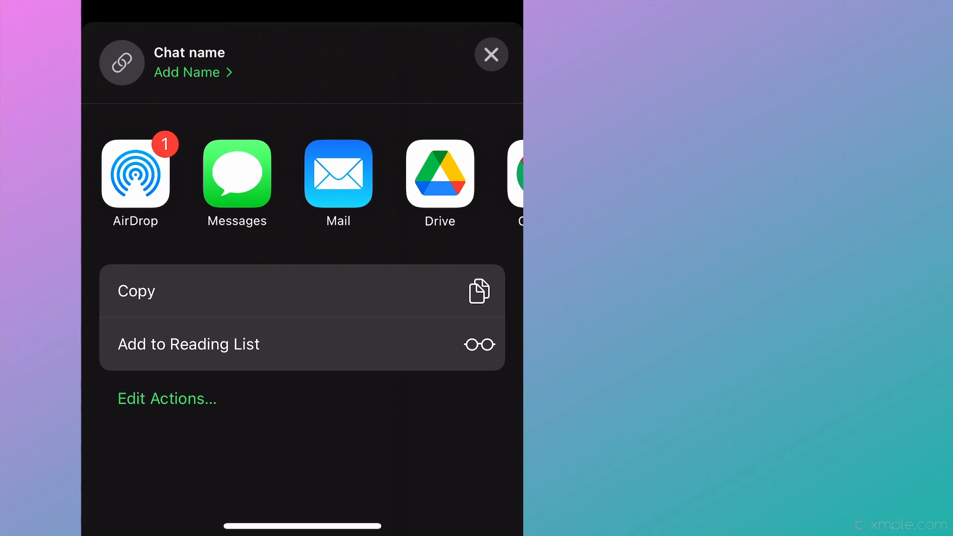
Send the 'Chat name' link via Mail and return to the Upcoming calls list
{"action": "left_click", "coordinate": [338, 175]}
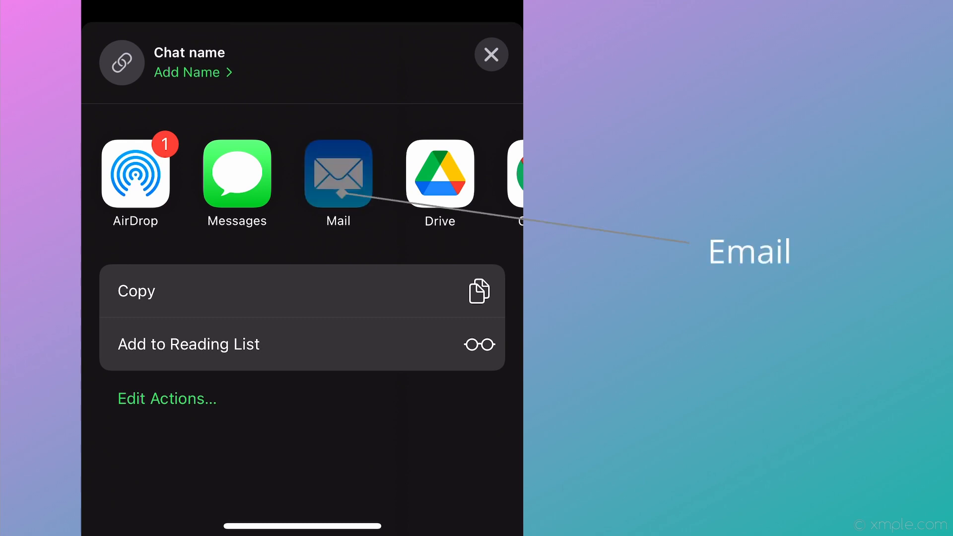
{"action": "left_click", "coordinate": [338, 175]}
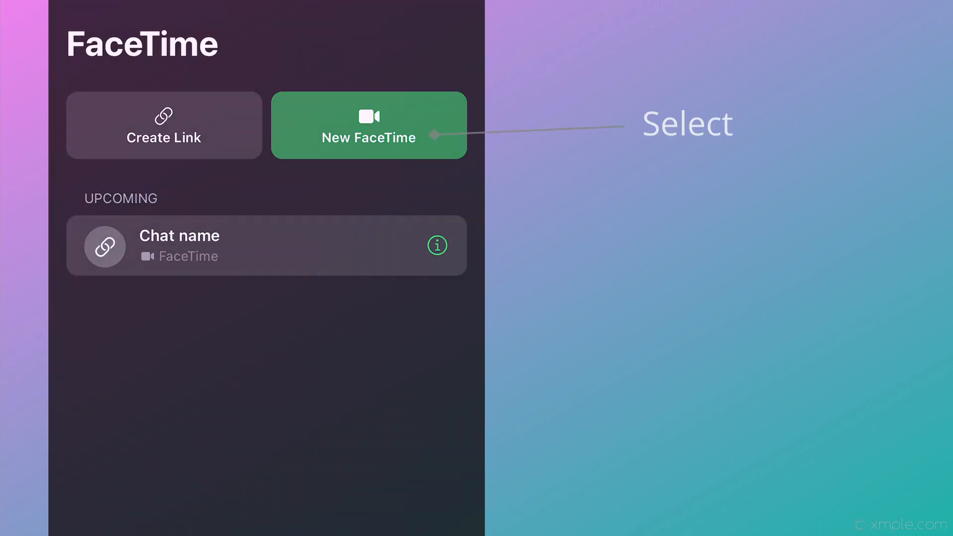
Start a new FaceTime video call that waits for others to join
{"action": "left_click", "coordinate": [368, 125]}
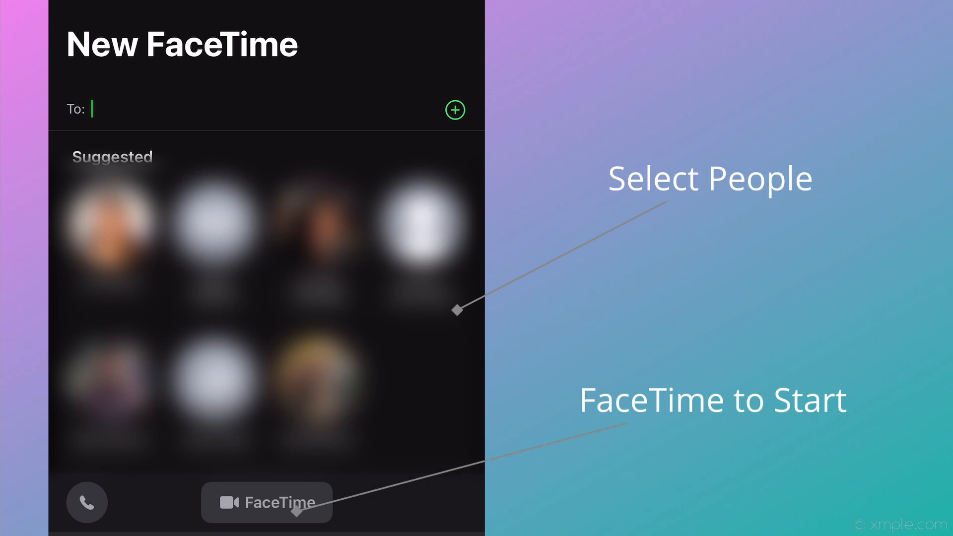
{"action": "left_click", "coordinate": [266, 502]}
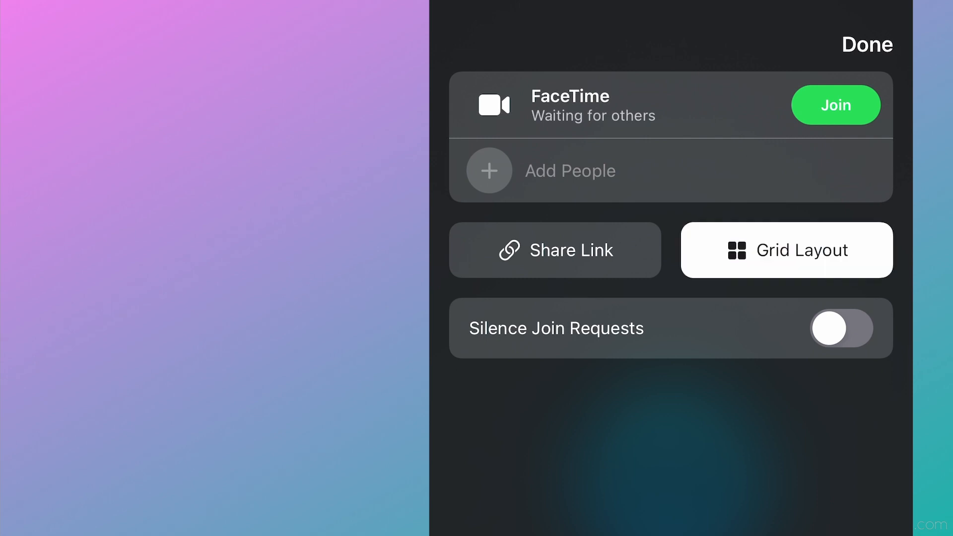
Turn Grid Layout off and close the call details panel
{"action": "left_click", "coordinate": [786, 249]}
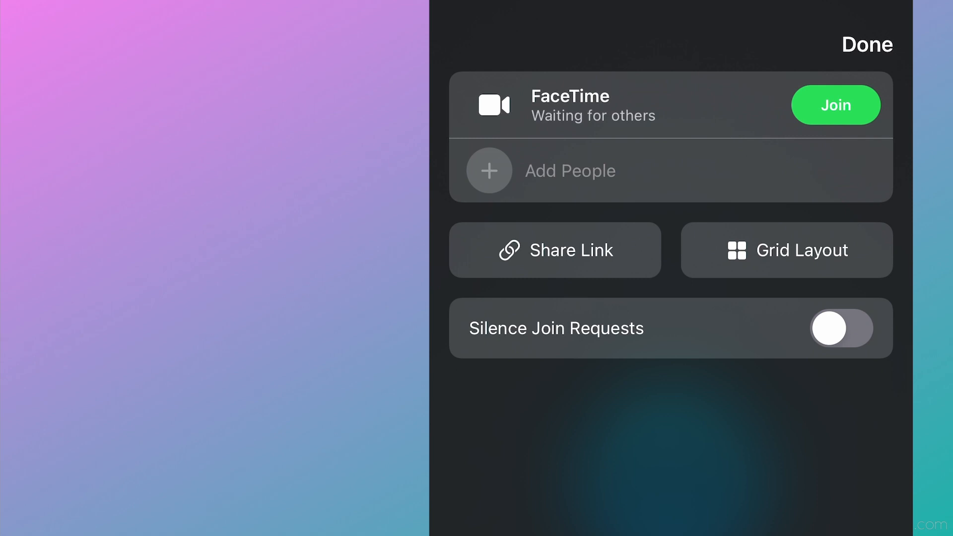
{"action": "left_click", "coordinate": [867, 44]}
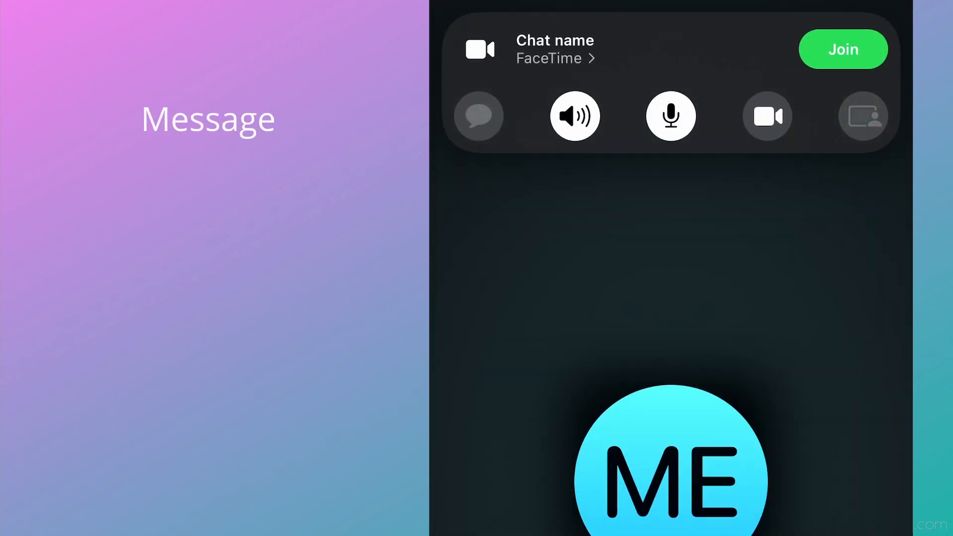
Show the available audio output devices, then dismiss the list
{"action": "left_click", "coordinate": [574, 115]}
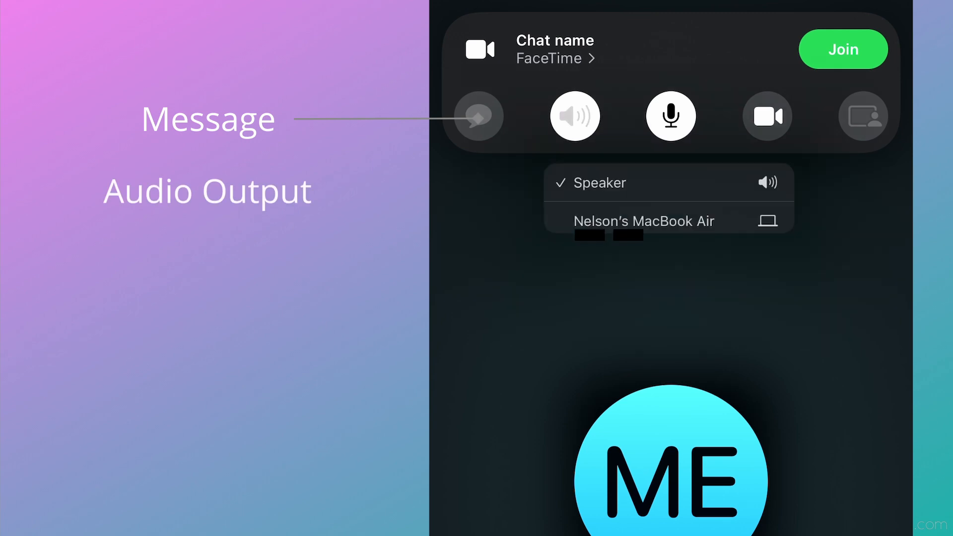
{"action": "left_click", "coordinate": [574, 116]}
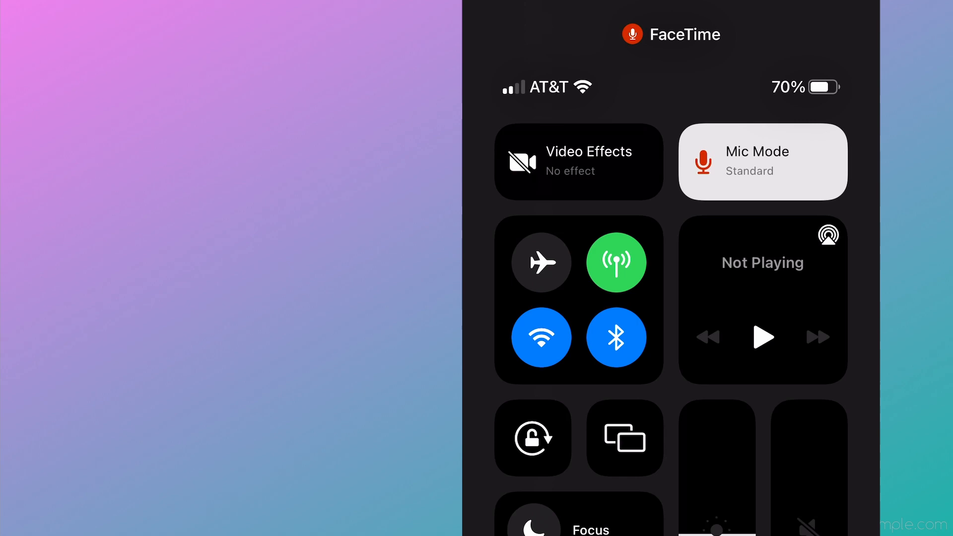
Switch Mic Mode to Voice Isolation in Control Center and return to the call
{"action": "left_click", "coordinate": [762, 162]}
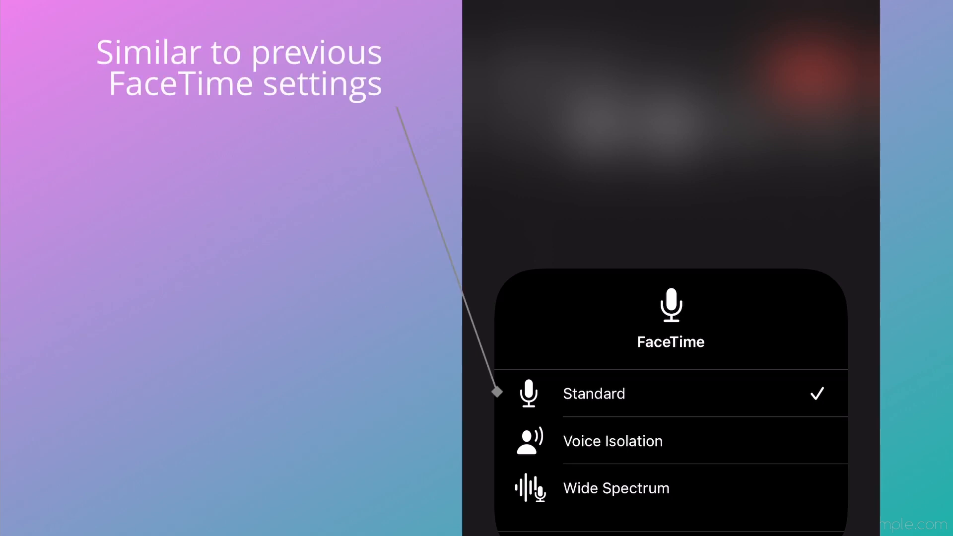
{"action": "left_click", "coordinate": [612, 441]}
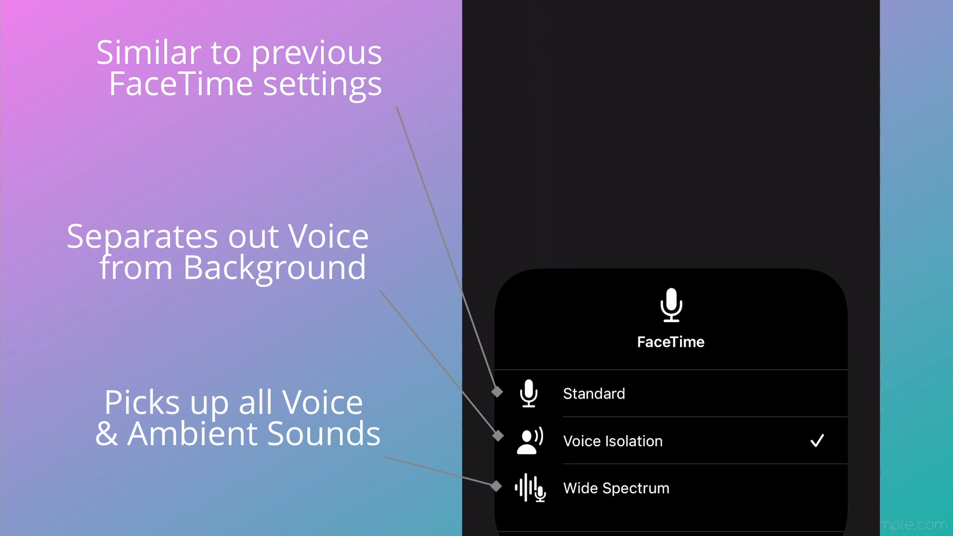
{"action": "left_click", "coordinate": [615, 489]}
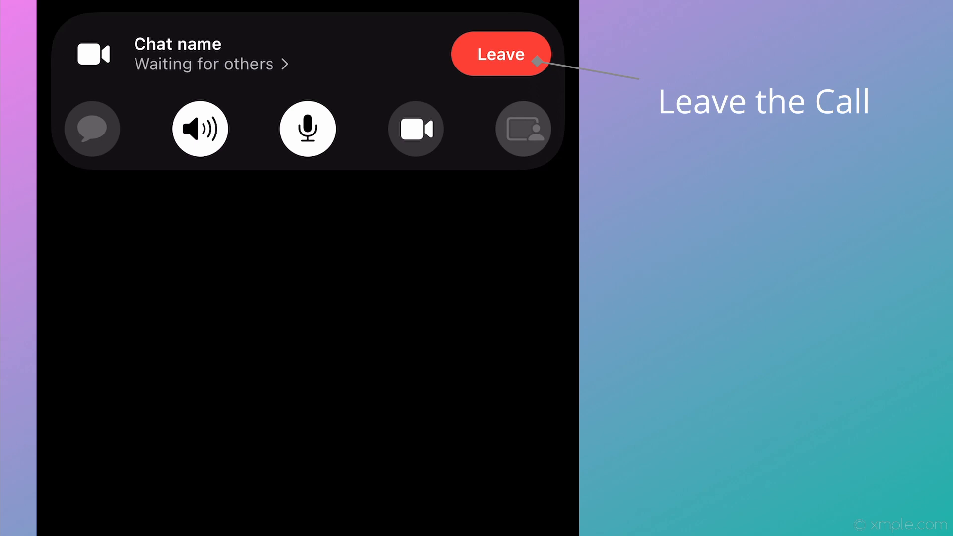
Start sharing the screen with the call via SharePlay, then stop sharing it
{"action": "left_click", "coordinate": [522, 128]}
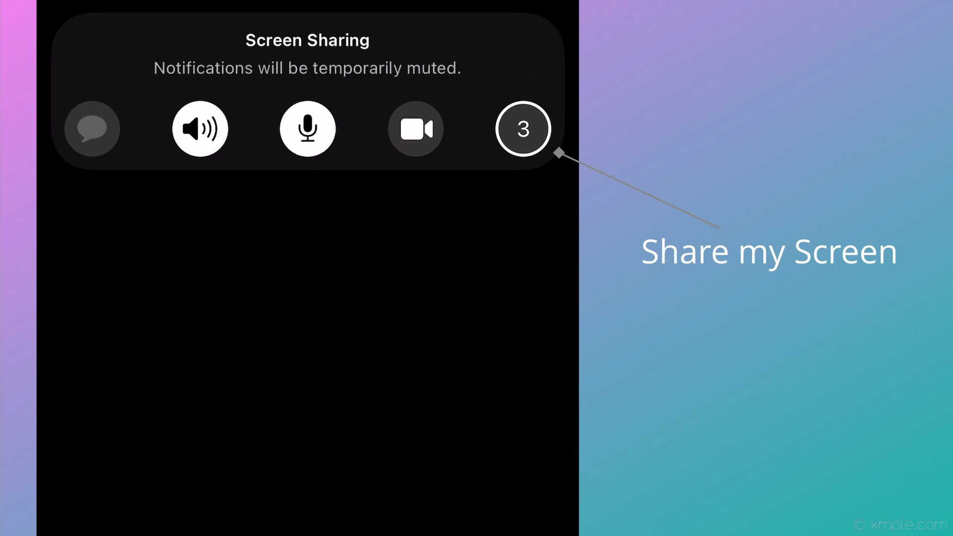
{"action": "left_click", "coordinate": [522, 129]}
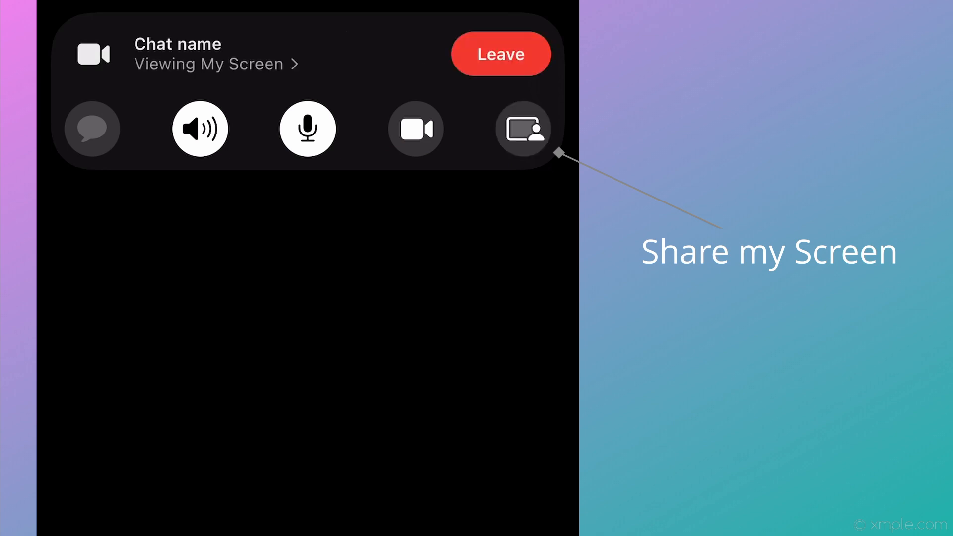
{"action": "left_click", "coordinate": [521, 128]}
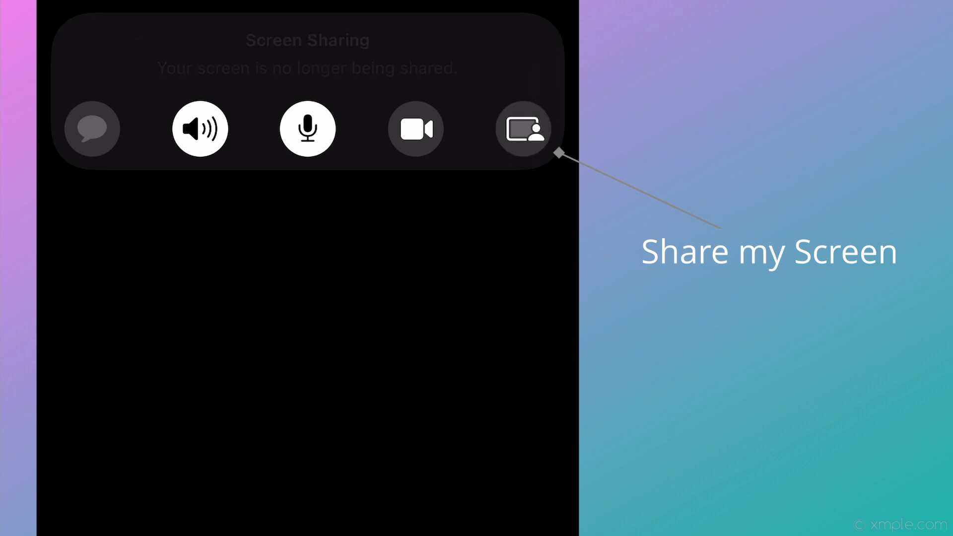